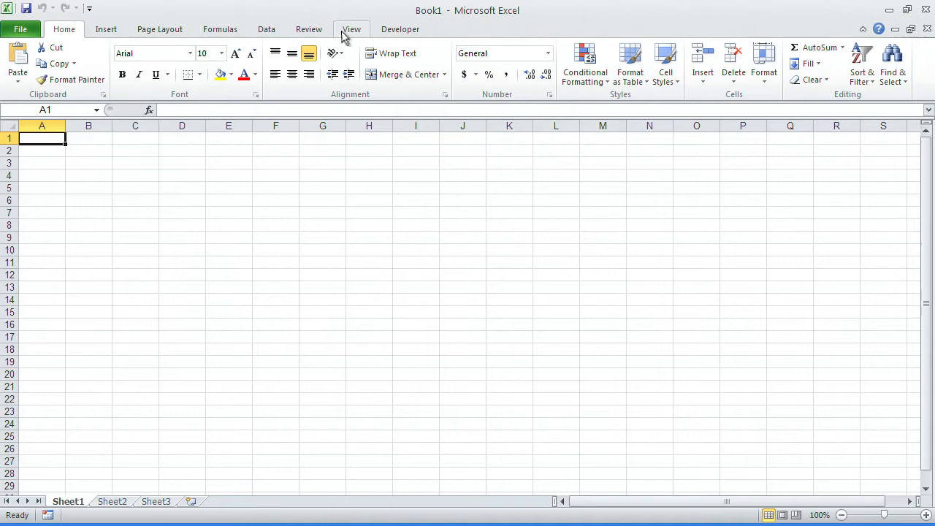
Switch Sheet1 to Page Break Preview and back to Normal so the dotted break after column J appears
{"action": "left_click", "coordinate": [351, 30]}
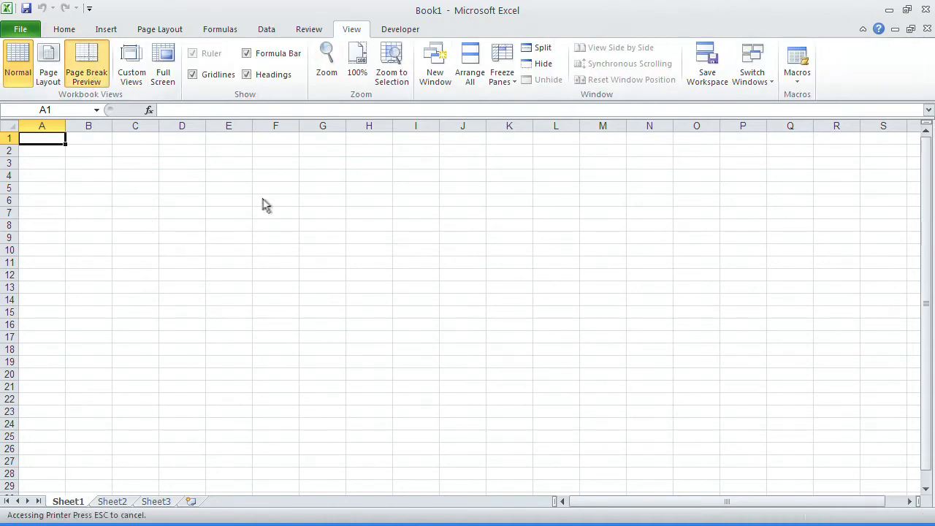
{"action": "left_click", "coordinate": [85, 61]}
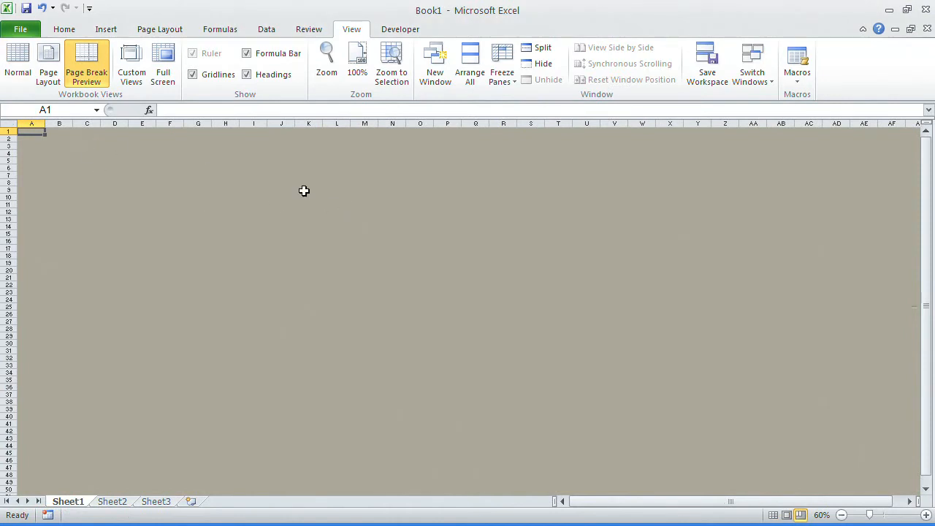
{"action": "left_click", "coordinate": [11, 62]}
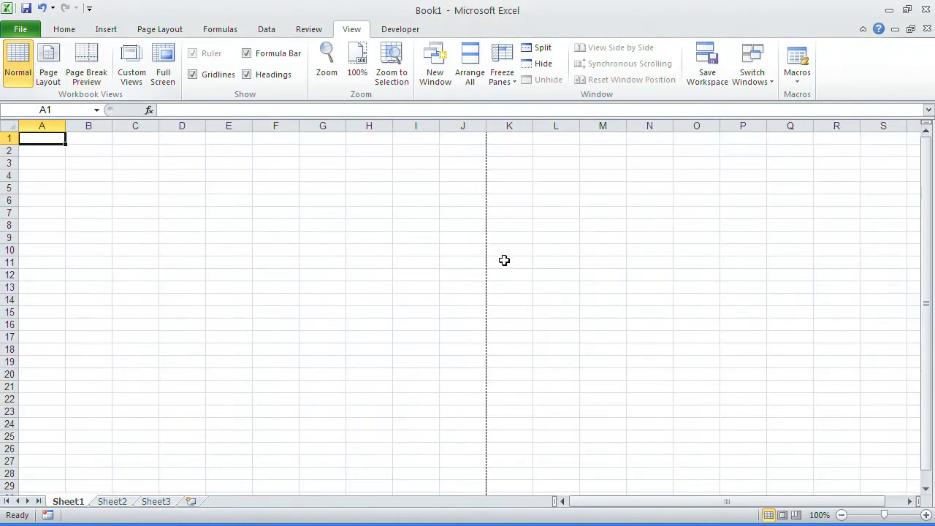
{"action": "mouse_move", "coordinate": [494, 333]}
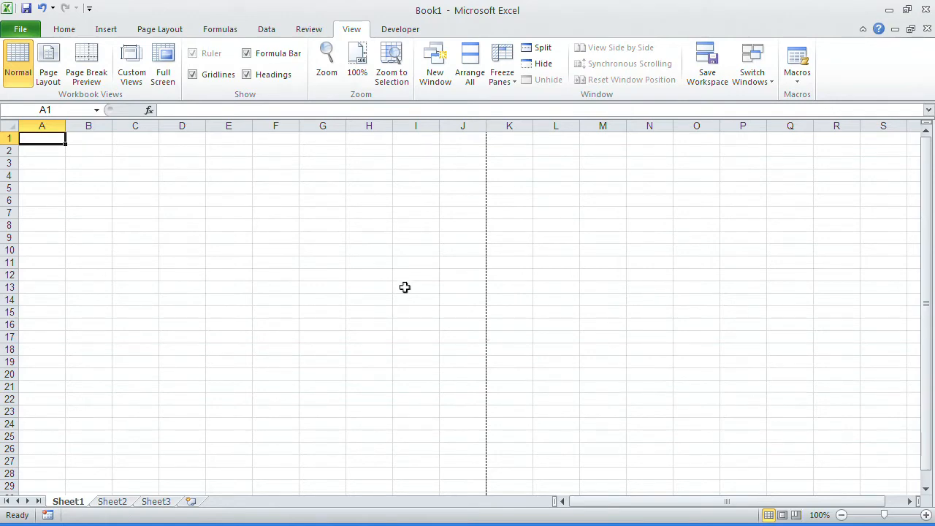
{"action": "mouse_move", "coordinate": [415, 292]}
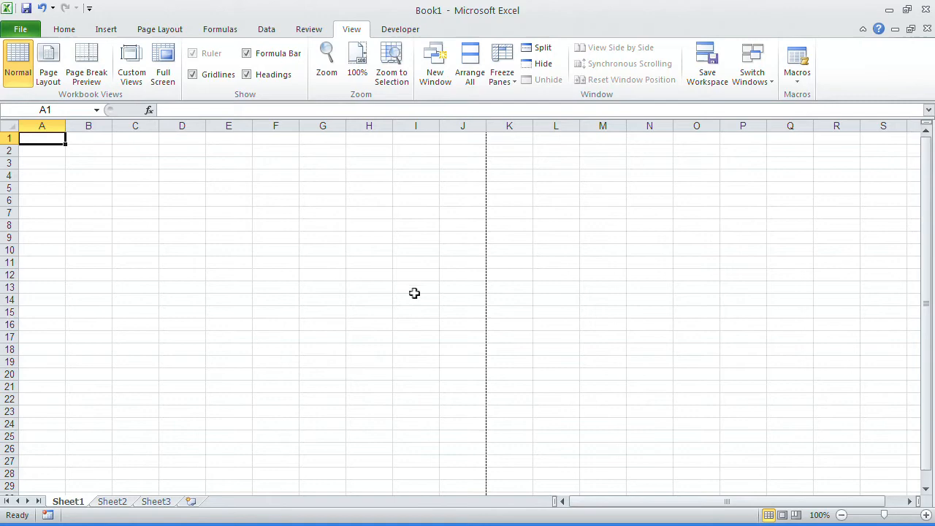
{"action": "mouse_move", "coordinate": [129, 478]}
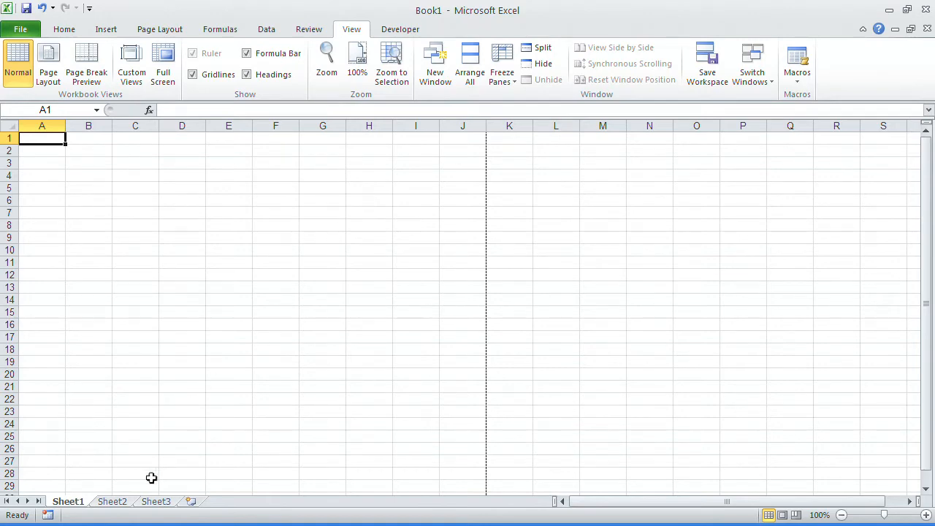
{"action": "mouse_move", "coordinate": [435, 62]}
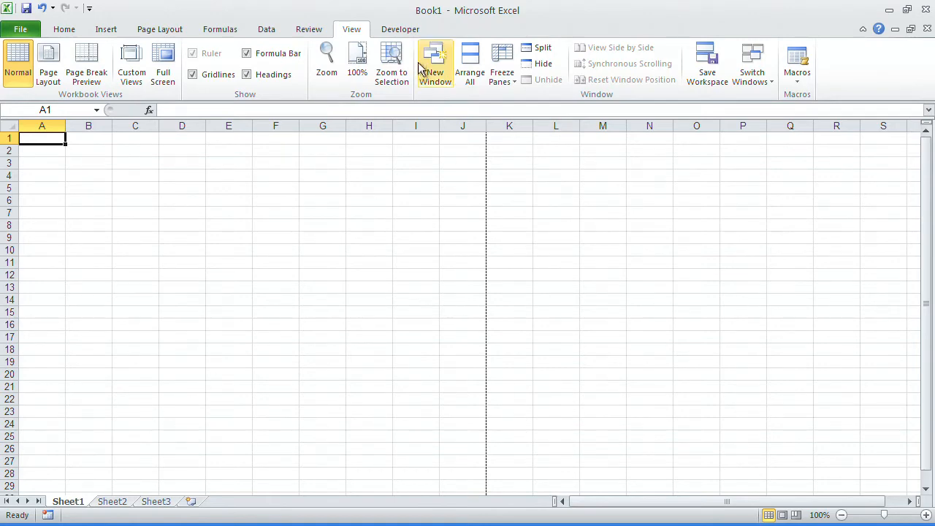
Show the Developer ribbon with its macro and code tools
{"action": "left_click", "coordinate": [401, 29]}
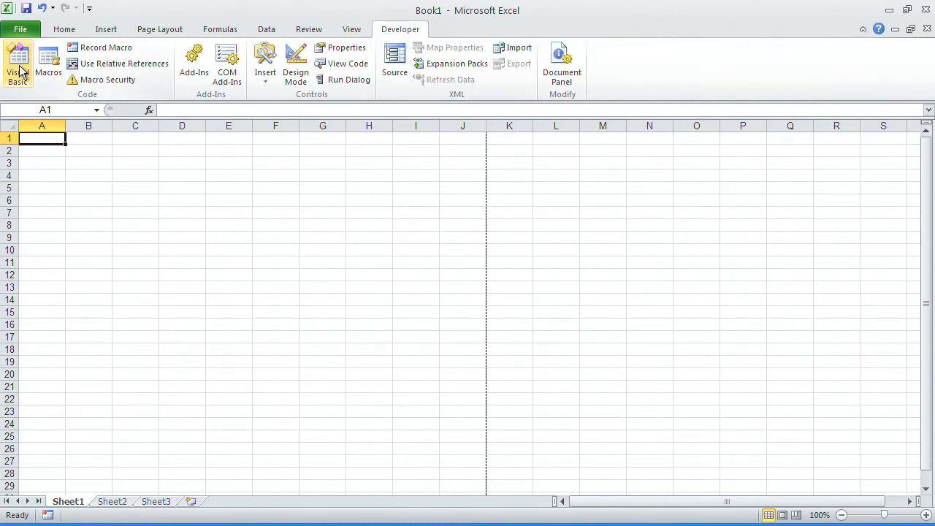
Review turn_off_page_breaks in the VBA editor, then run it from the Macros list to hide the break lines
{"action": "left_click", "coordinate": [16, 59]}
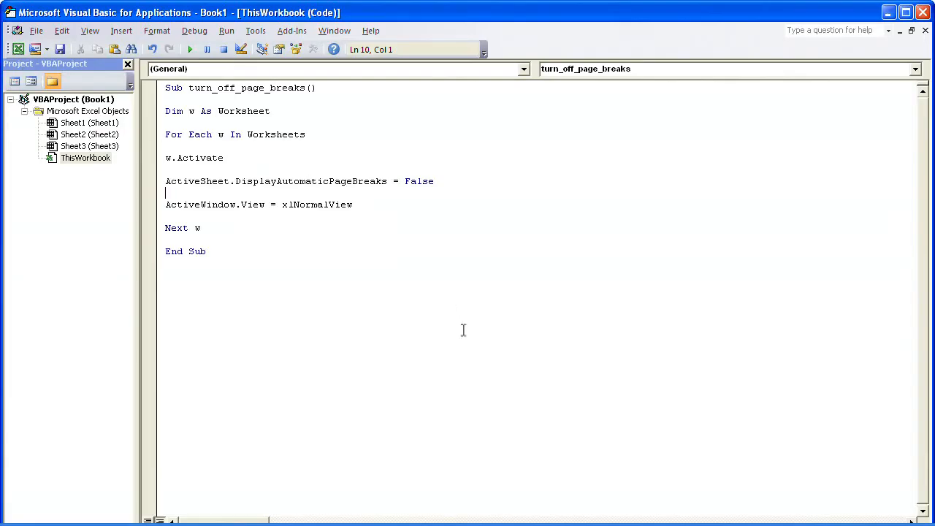
{"action": "mouse_move", "coordinate": [407, 138]}
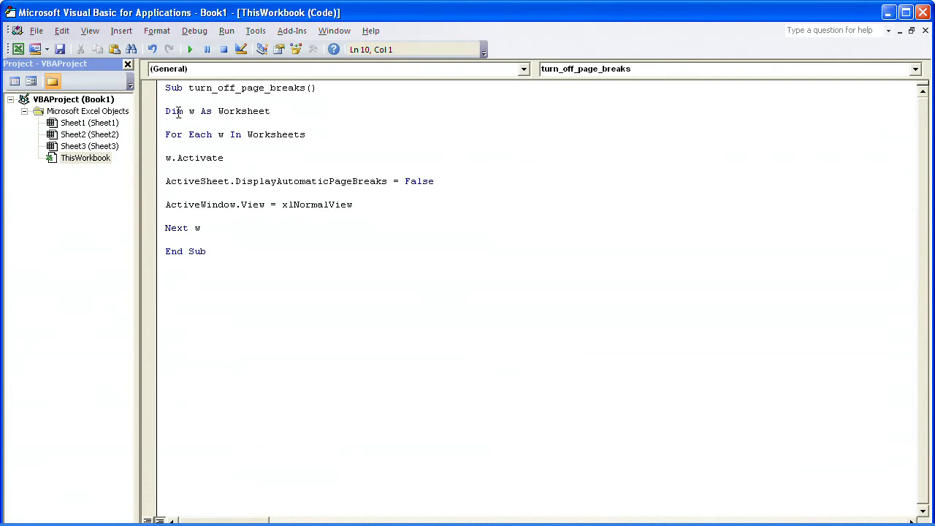
{"action": "mouse_move", "coordinate": [272, 124]}
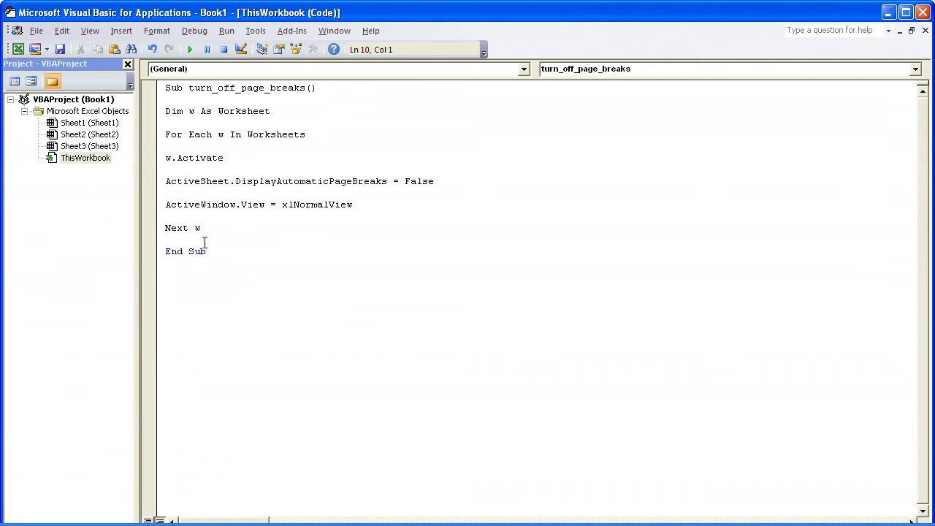
{"action": "mouse_move", "coordinate": [882, 45]}
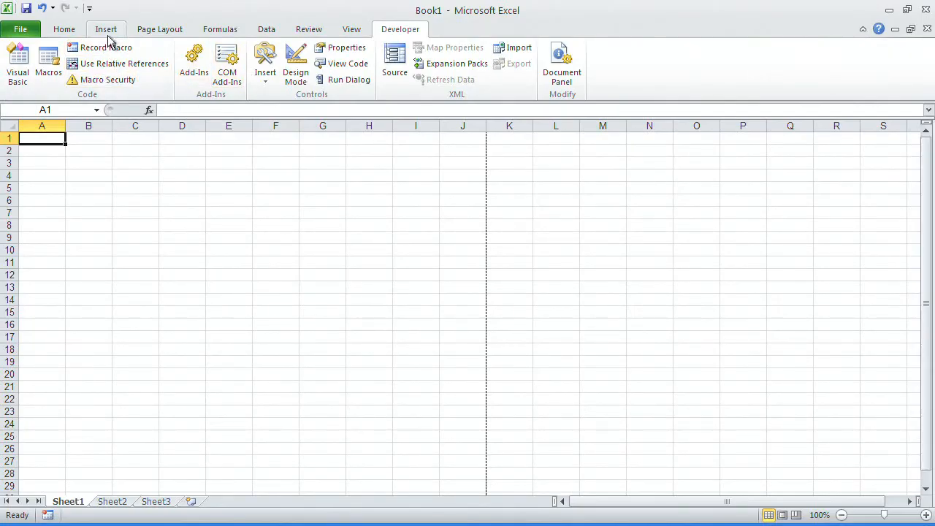
{"action": "left_click", "coordinate": [46, 61]}
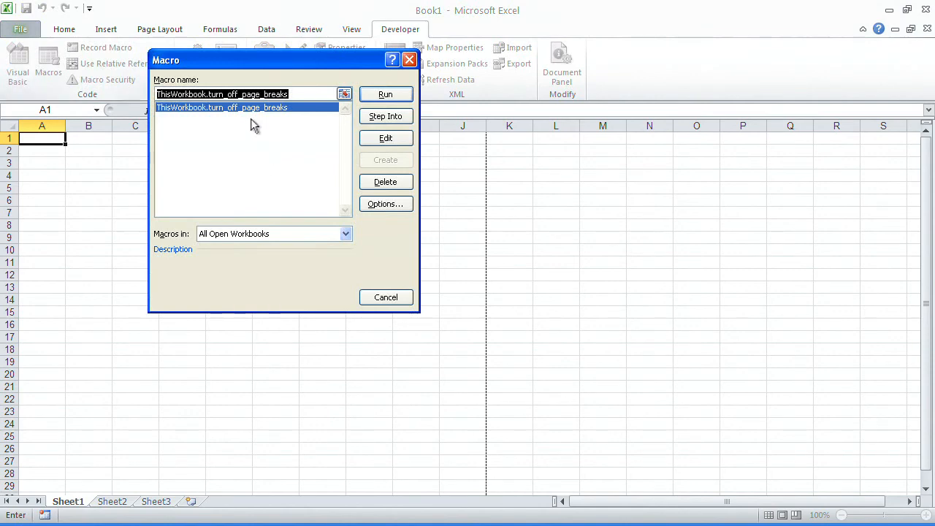
{"action": "left_click", "coordinate": [386, 93]}
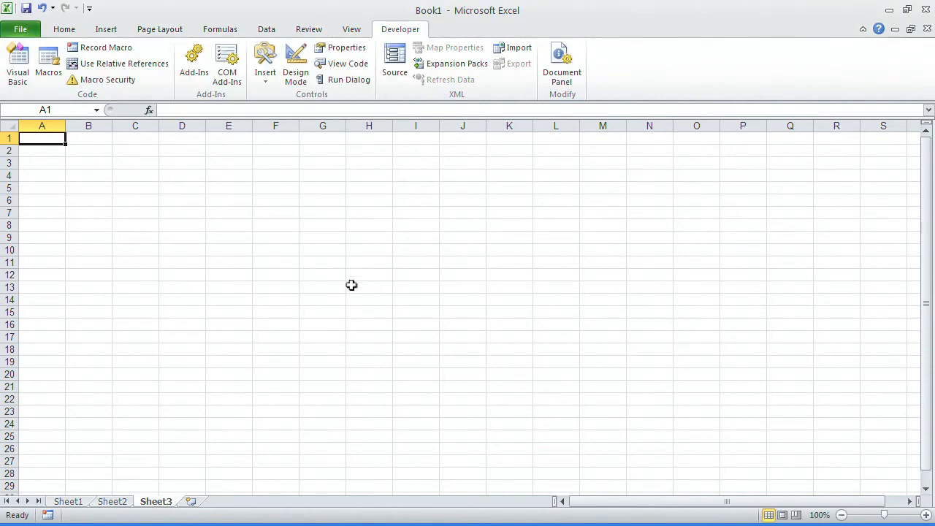
{"action": "mouse_move", "coordinate": [535, 256]}
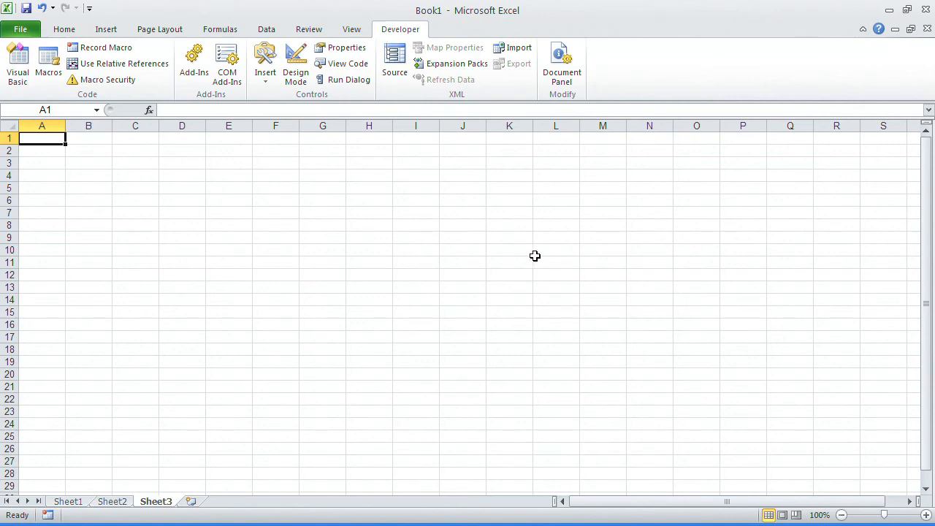